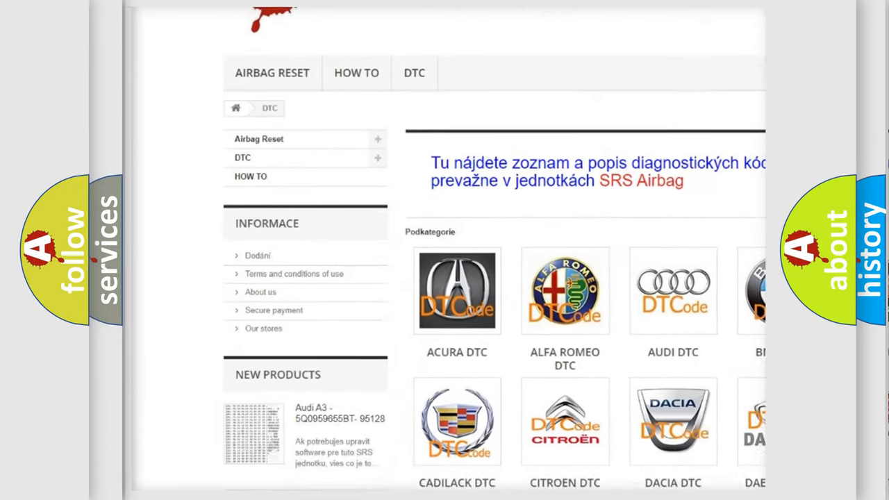
Step: Scroll past the car brand logos to the trouble code list and back up
{"action": "scroll", "scroll_direction": "down", "scroll_amount": 3}
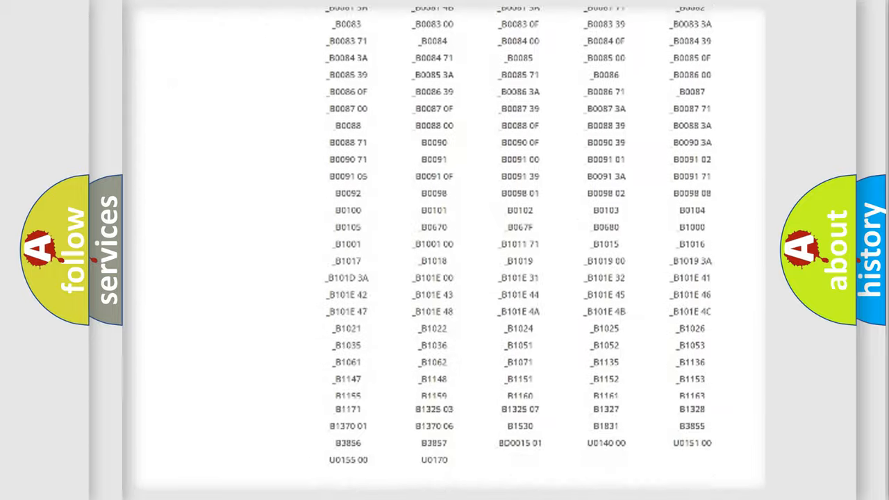
{"action": "scroll", "scroll_direction": "up", "scroll_amount": 3}
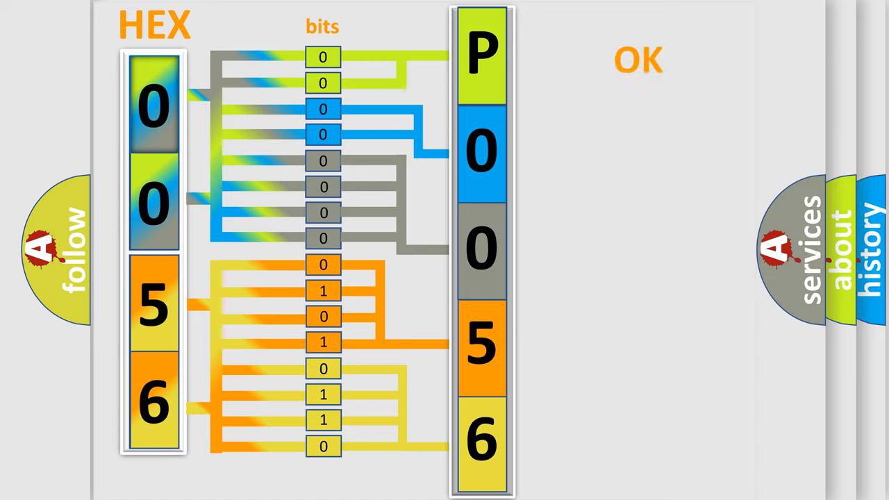
Step: Advance from the hex 0056 decoding diagram to the Buick P0056 code card
{"action": "left_click", "coordinate": [637, 59]}
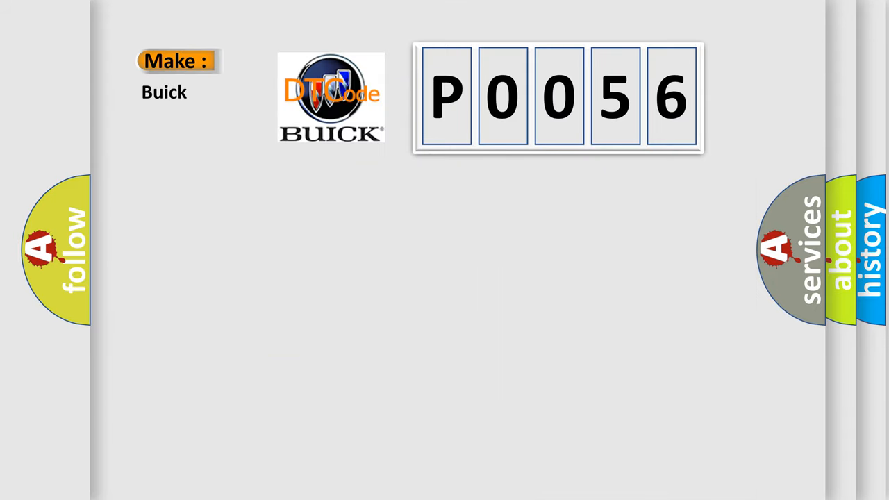